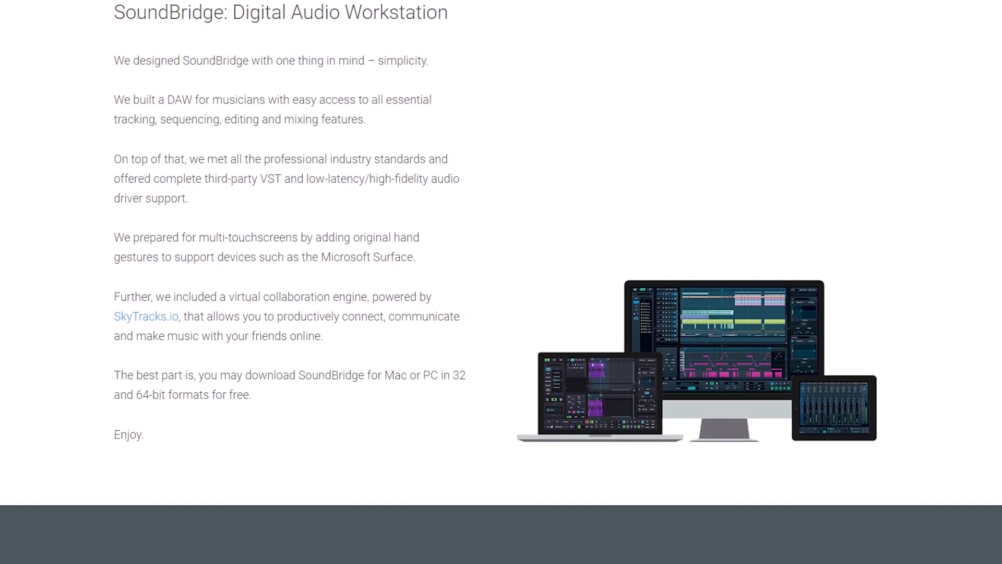
Scroll through the SoundBridge description and Key Features, then reach the free DAW sign-up page
{"action": "scroll", "scroll_direction": "down", "scroll_amount": 3}
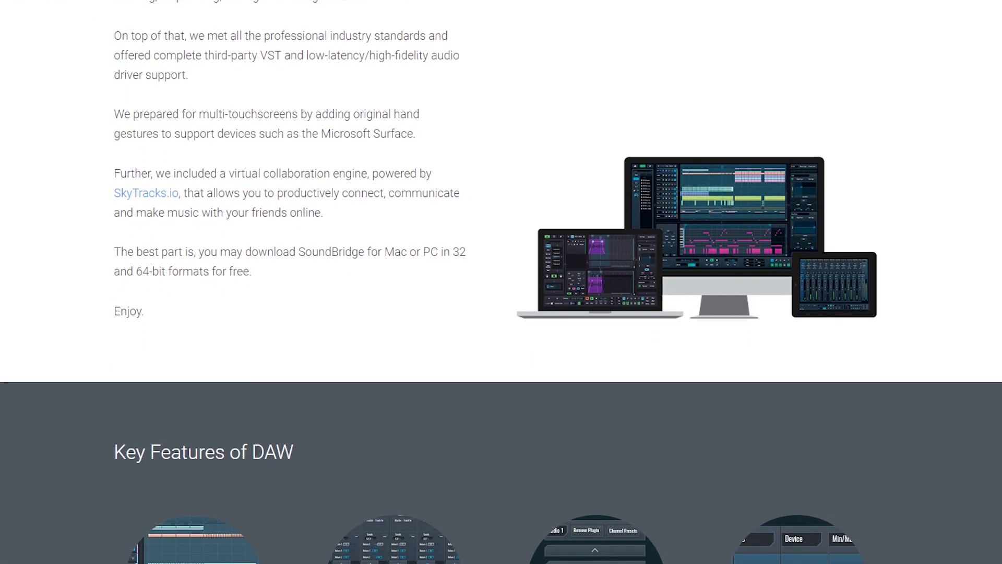
{"action": "scroll", "scroll_direction": "down", "scroll_amount": 3}
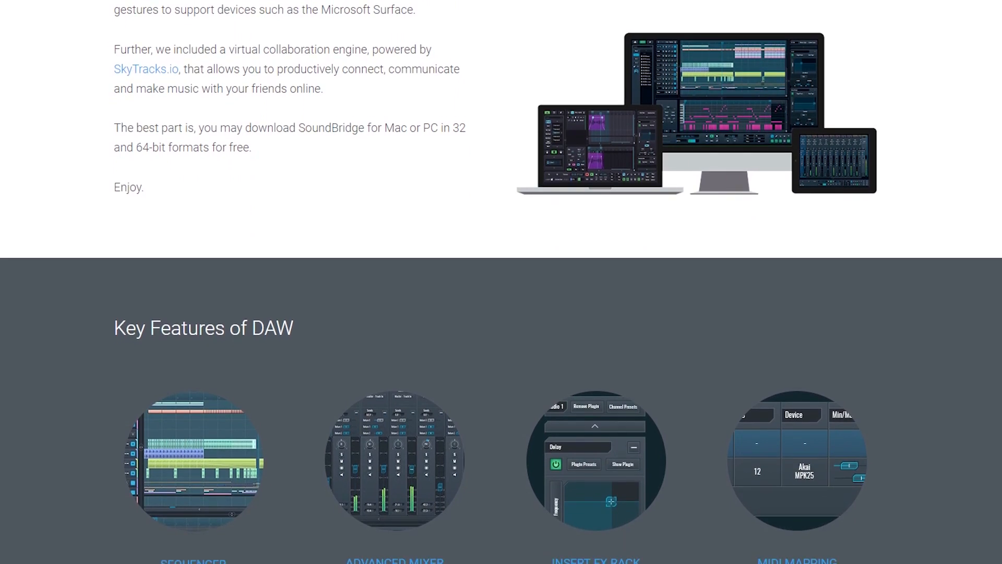
{"action": "scroll", "scroll_direction": "down", "scroll_amount": 3}
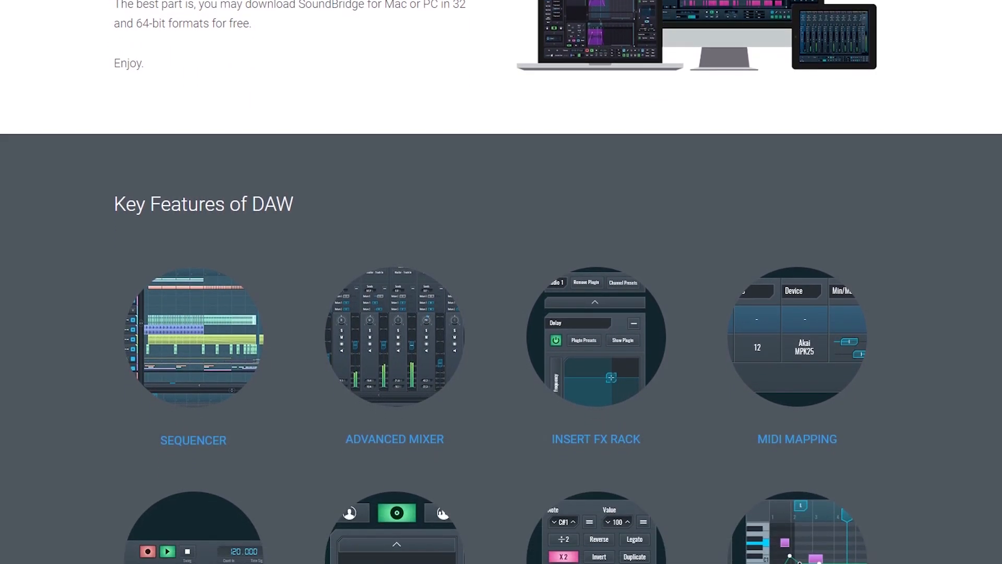
{"action": "scroll", "scroll_direction": "down", "scroll_amount": 3}
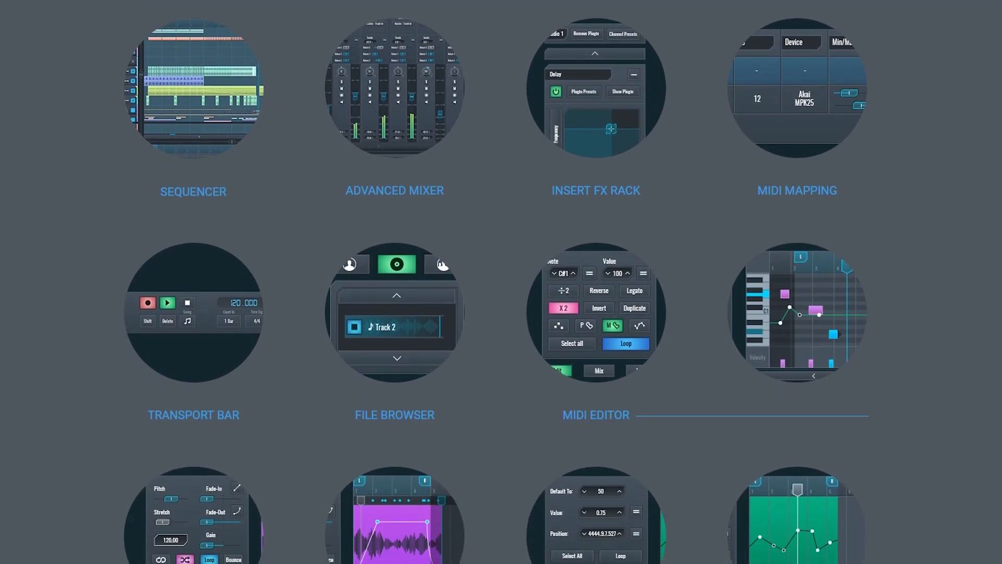
{"action": "left_click", "coordinate": [643, 114]}
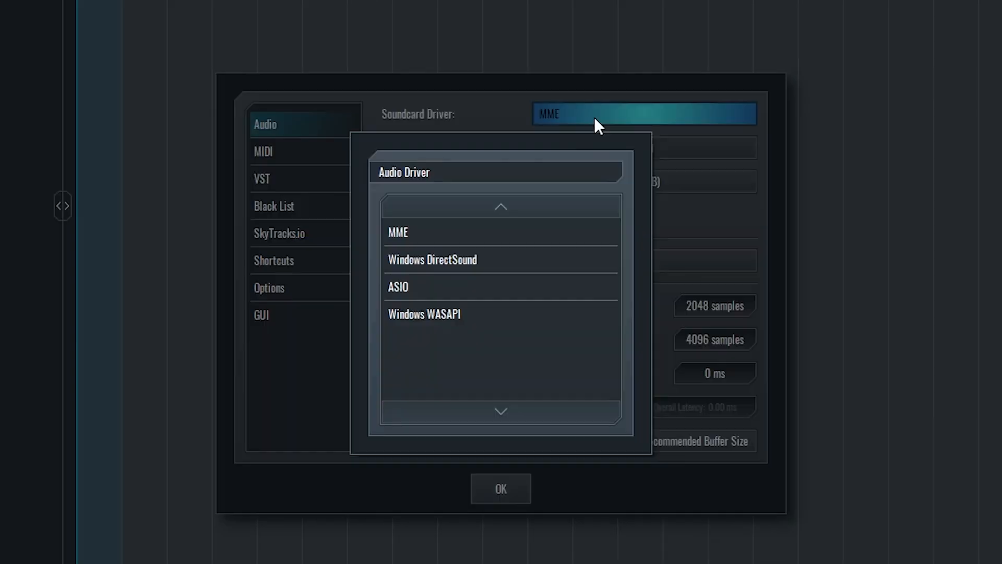
{"action": "left_click", "coordinate": [397, 286]}
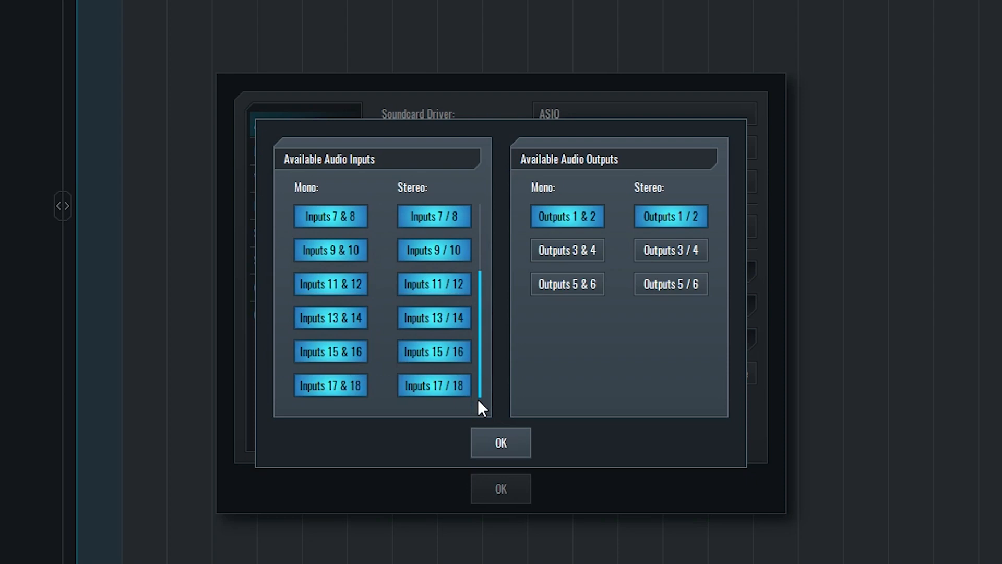
{"action": "left_click", "coordinate": [262, 178]}
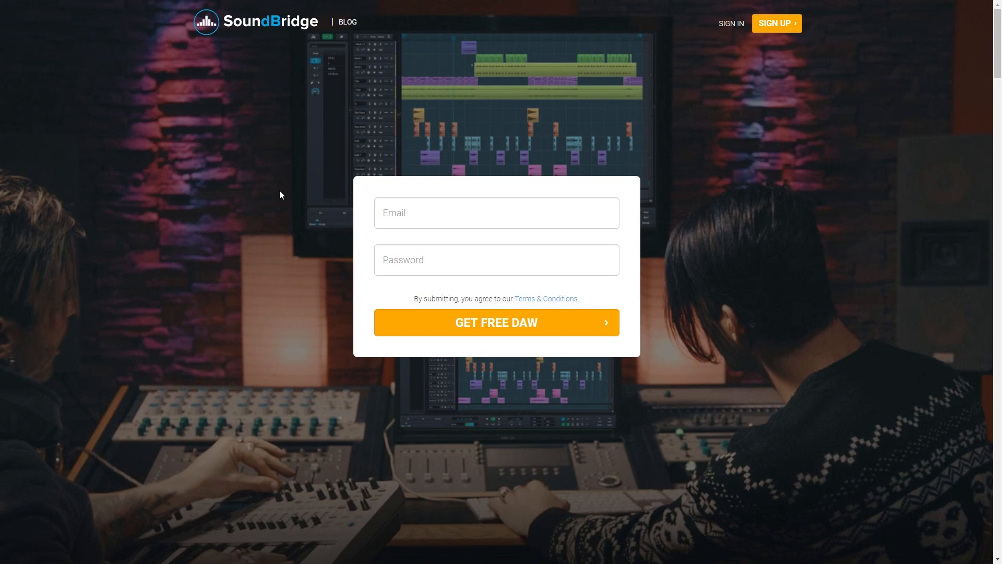
{"action": "mouse_move", "coordinate": [280, 195]}
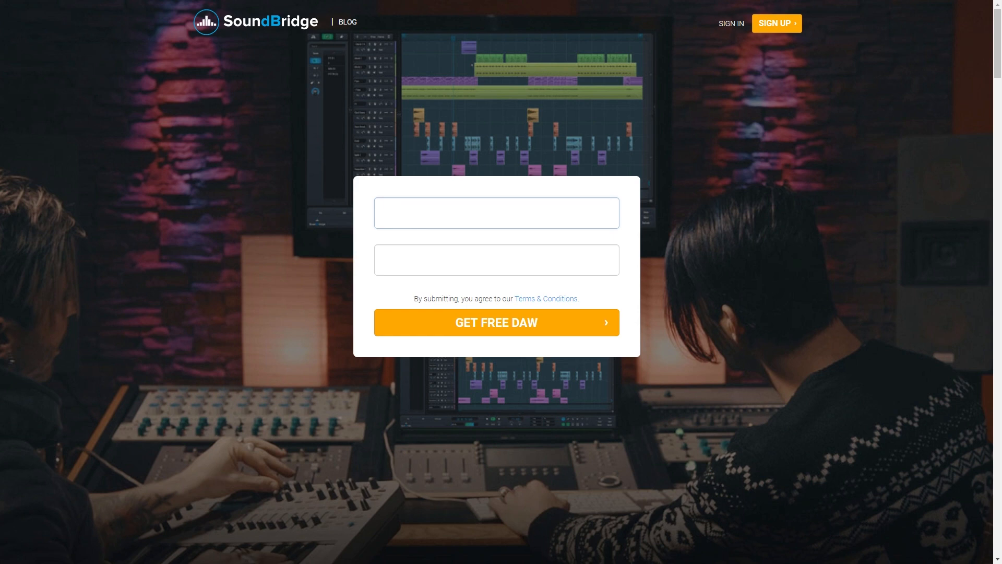
Enter the account email and password in the free DAW sign-up form and submit it
{"action": "left_click", "coordinate": [496, 213]}
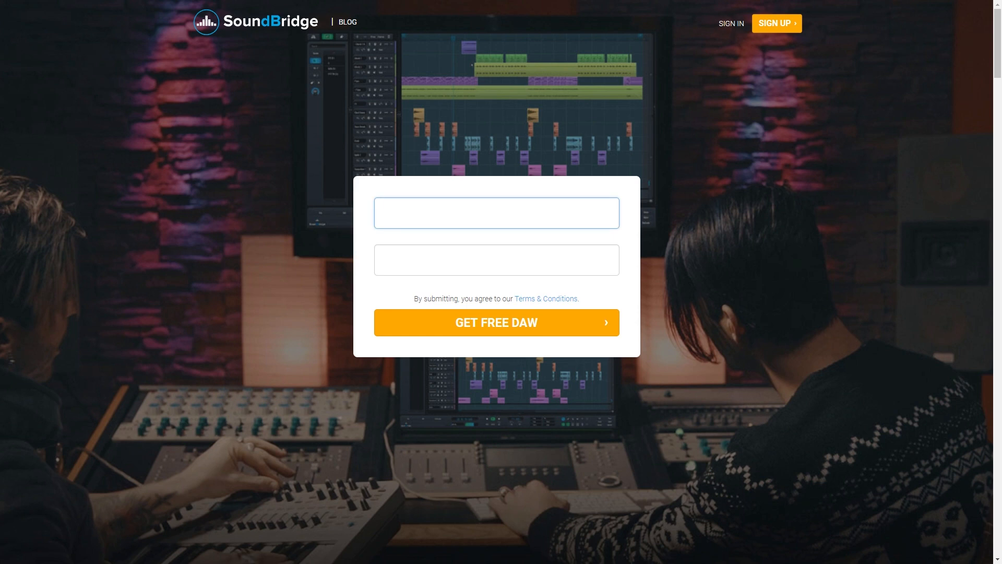
{"action": "left_click", "coordinate": [496, 260]}
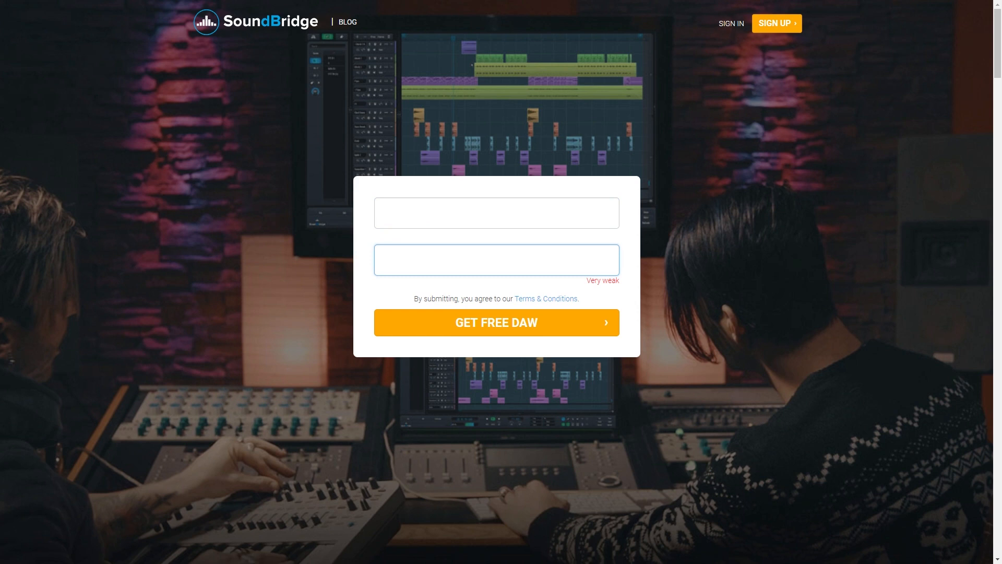
{"action": "left_click", "coordinate": [496, 322]}
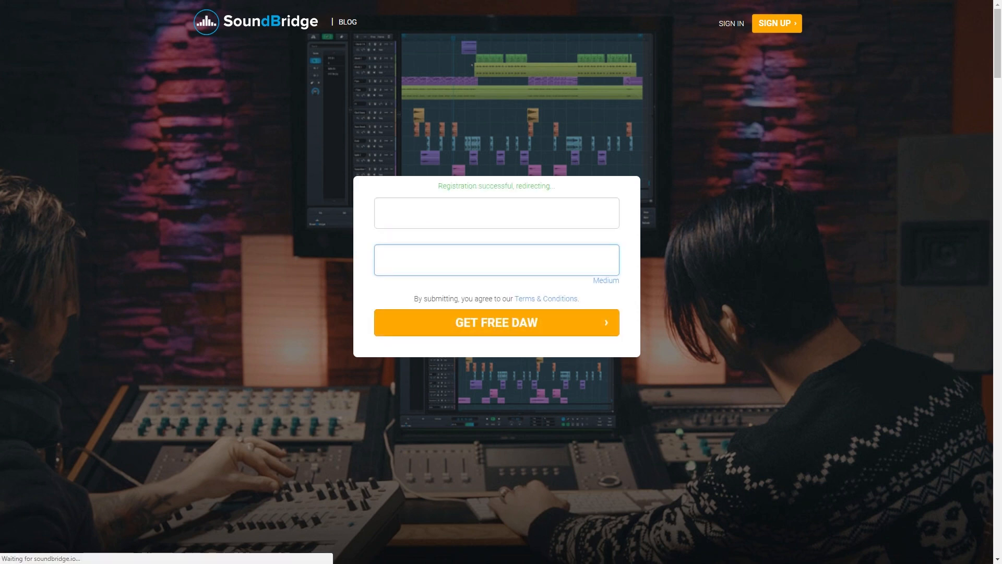
Choose the DOWNLOAD 64-bit Windows installer from the Download SoundBridge popup
{"action": "left_click", "coordinate": [495, 323]}
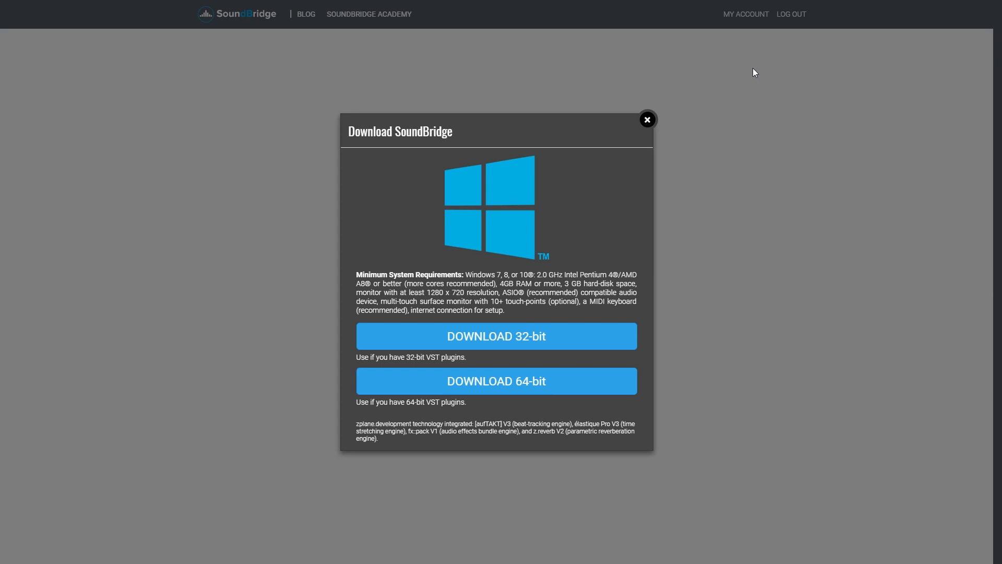
{"action": "mouse_move", "coordinate": [690, 171]}
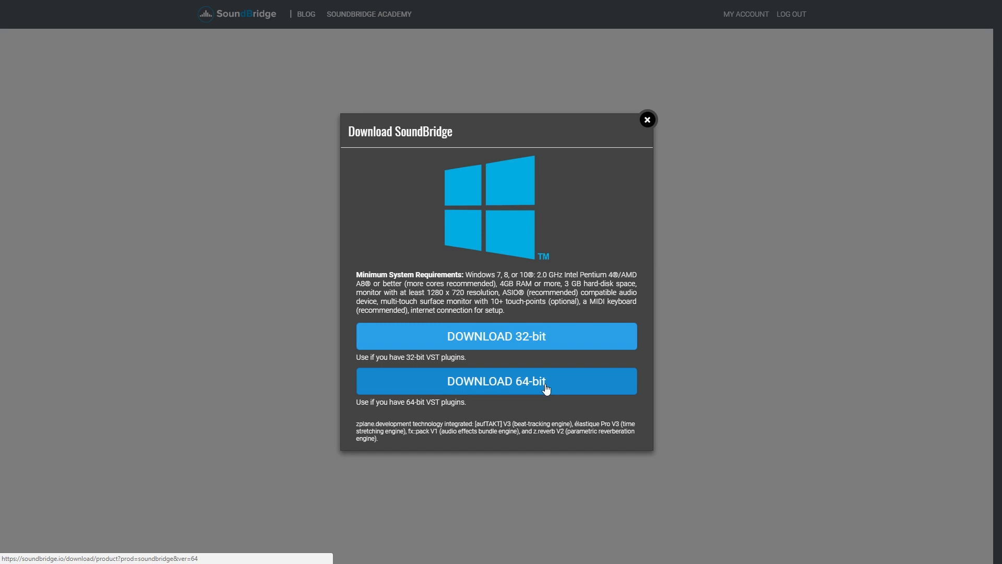
{"action": "left_click", "coordinate": [495, 381]}
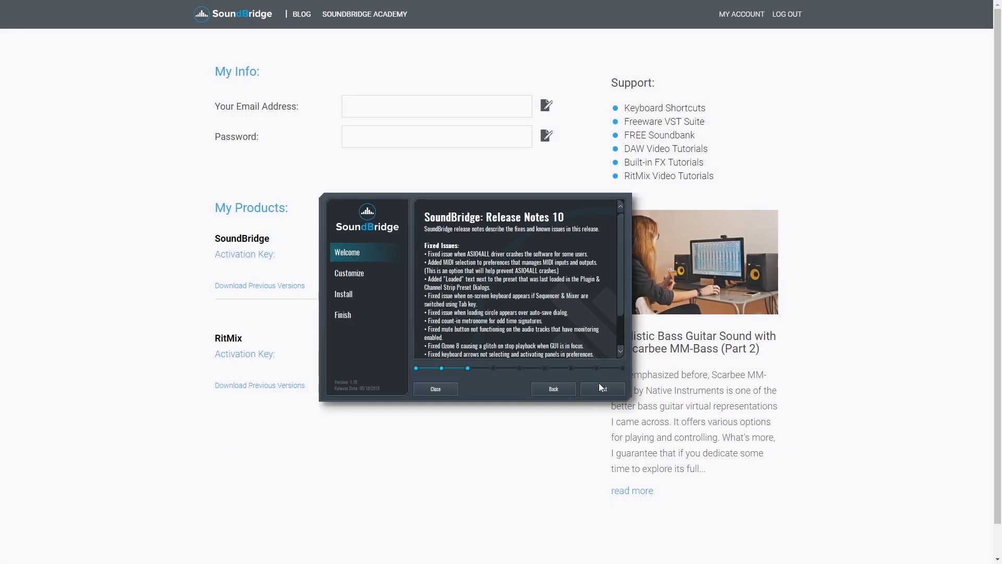
Continue past the release notes and the Select VST Directories installer steps
{"action": "left_click", "coordinate": [602, 388]}
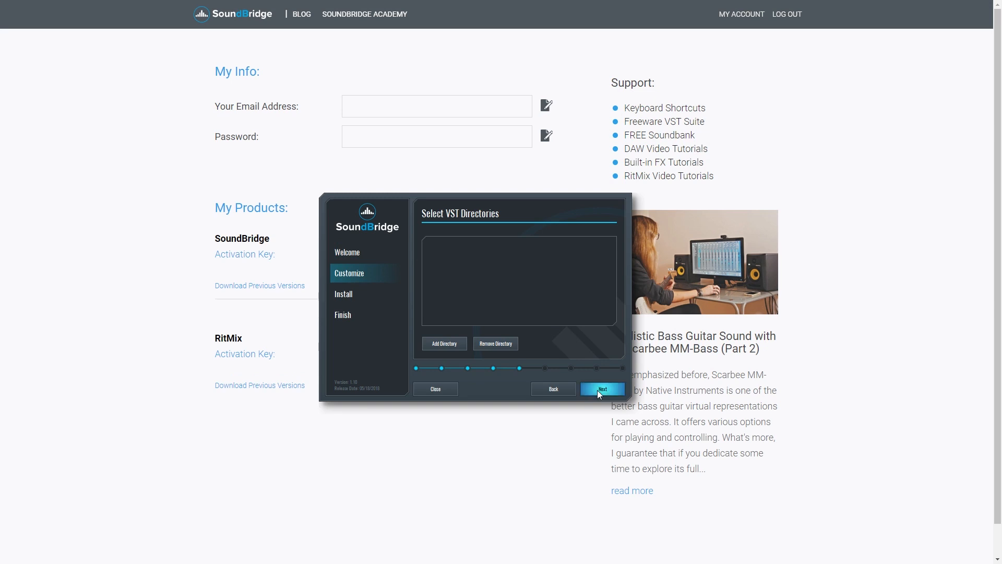
{"action": "left_click", "coordinate": [601, 389]}
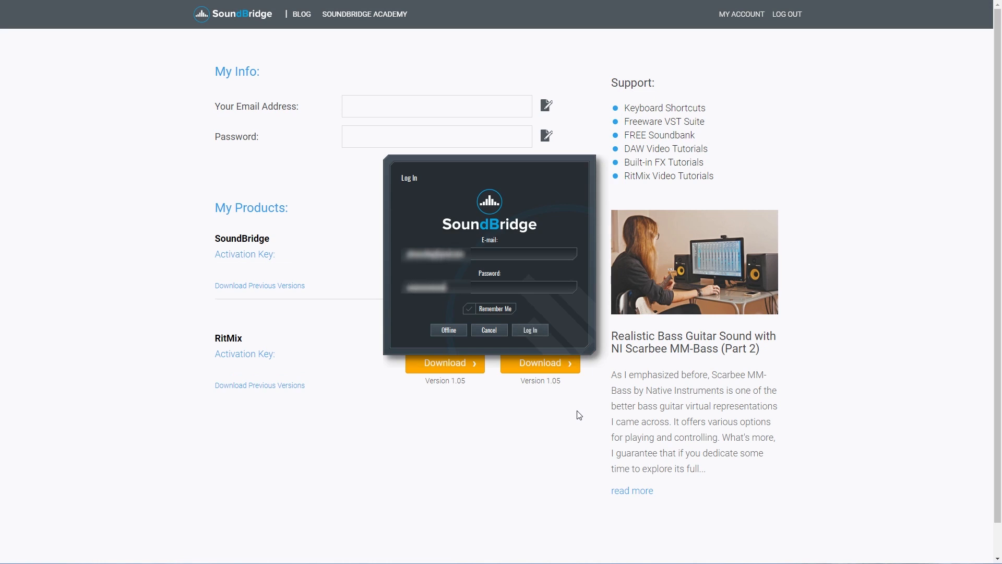
Log in to SoundBridge with the registered email and password, Remember Me kept on
{"action": "left_click", "coordinate": [530, 329]}
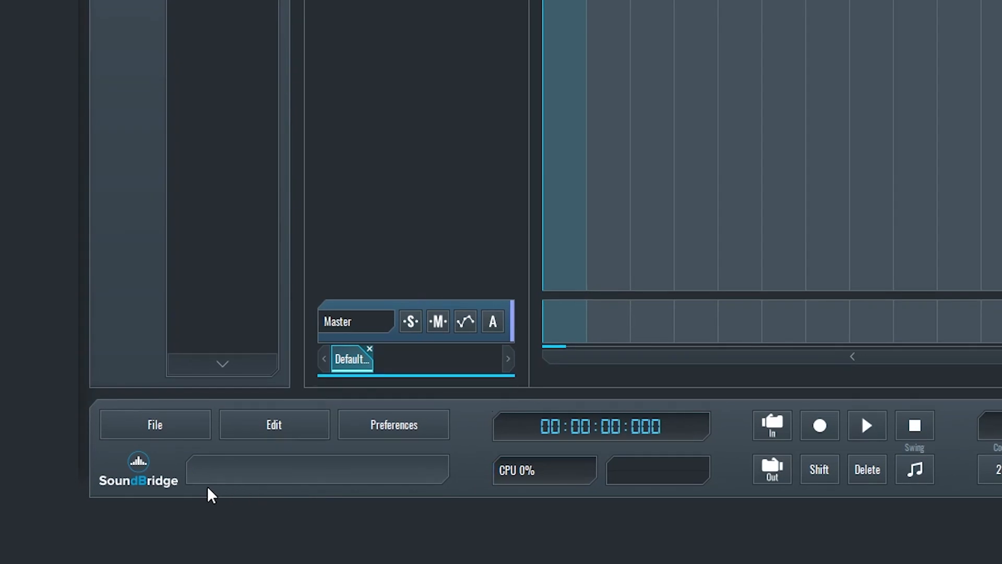
{"action": "left_click", "coordinate": [154, 425]}
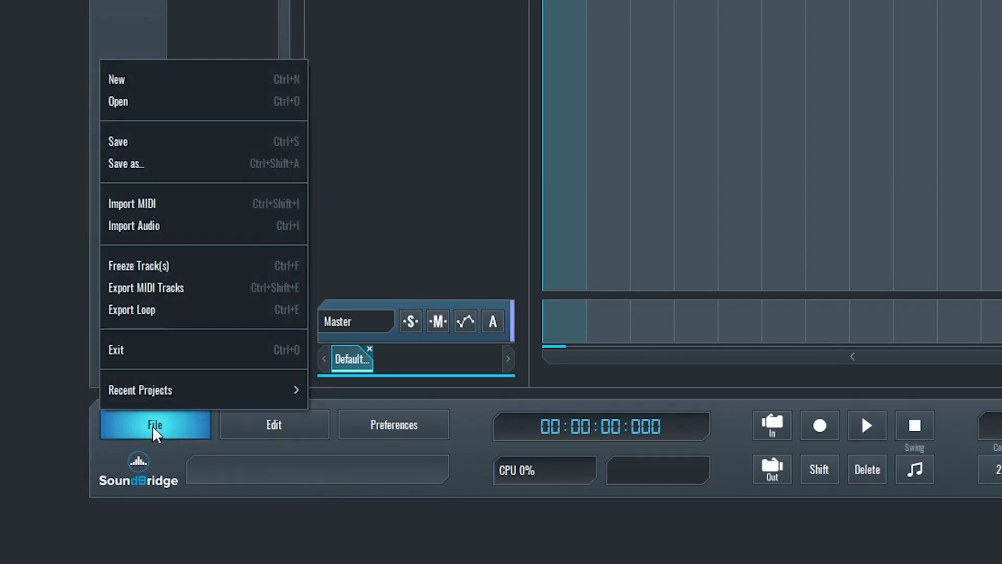
{"action": "mouse_move", "coordinate": [115, 79]}
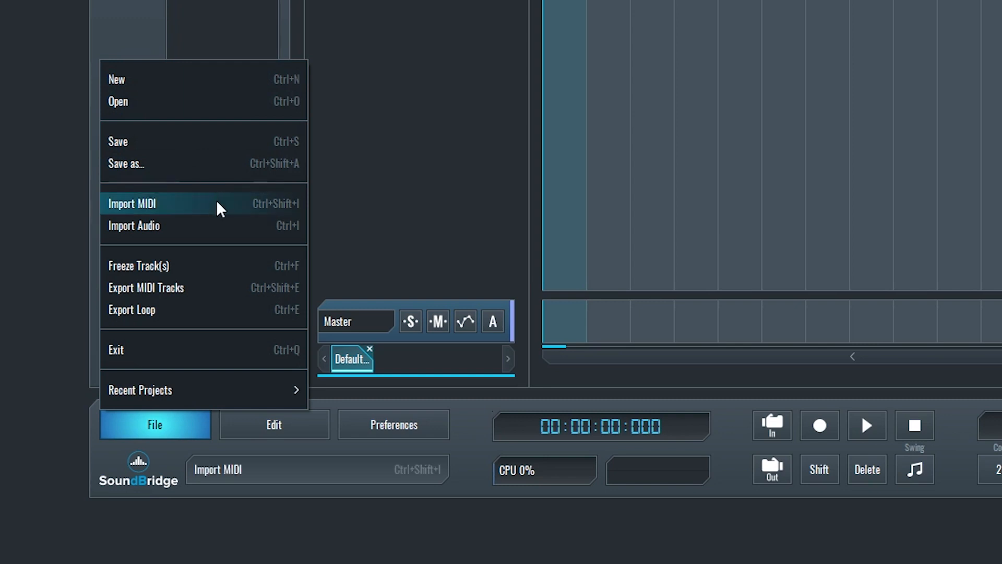
{"action": "mouse_move", "coordinate": [217, 230]}
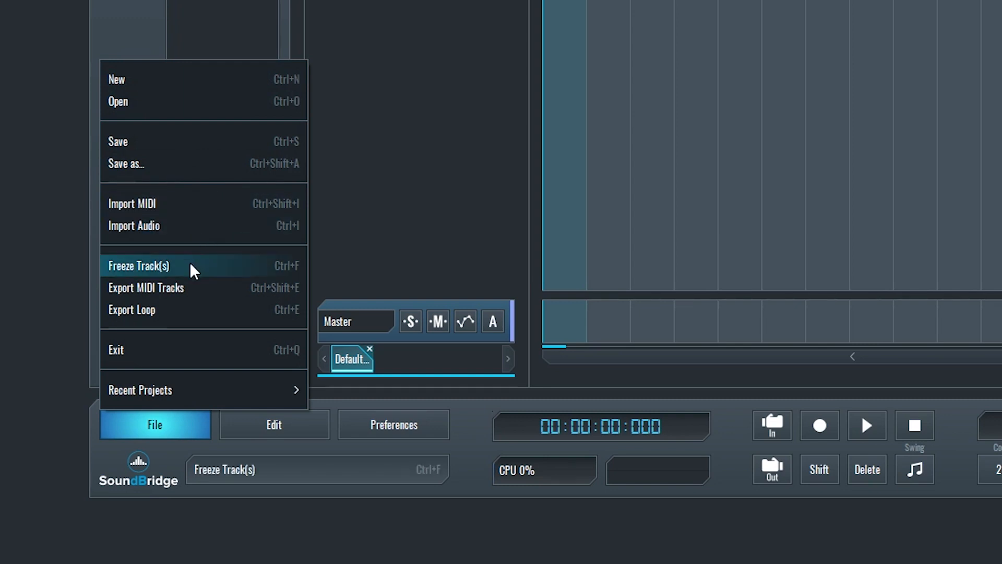
{"action": "mouse_move", "coordinate": [192, 283]}
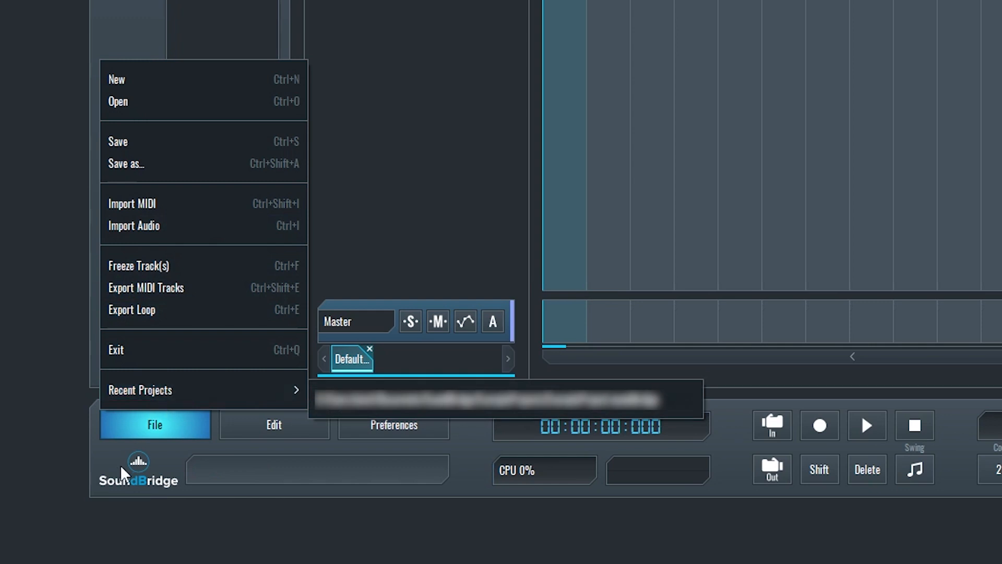
{"action": "left_click", "coordinate": [257, 432]}
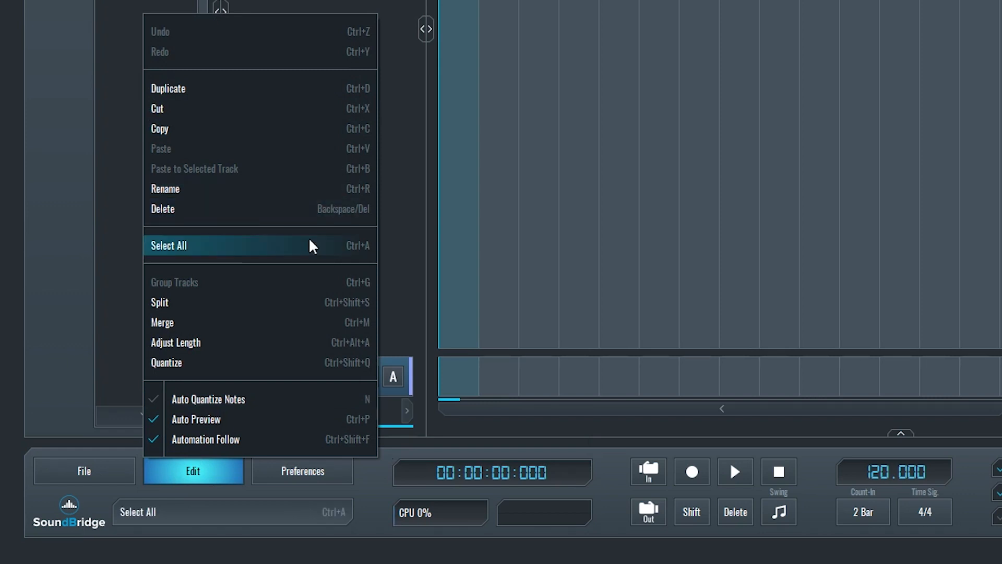
{"action": "mouse_move", "coordinate": [295, 281]}
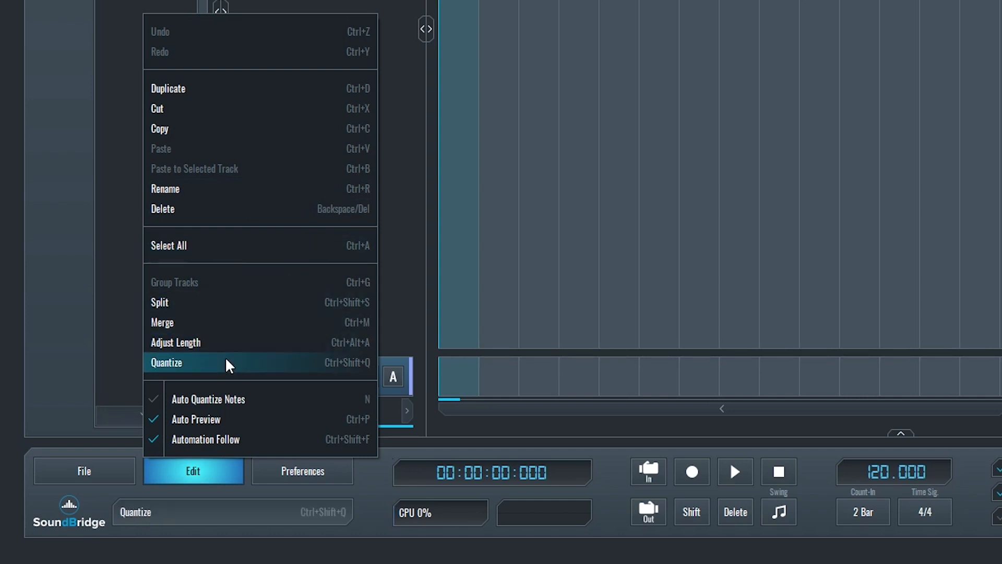
{"action": "mouse_move", "coordinate": [225, 383]}
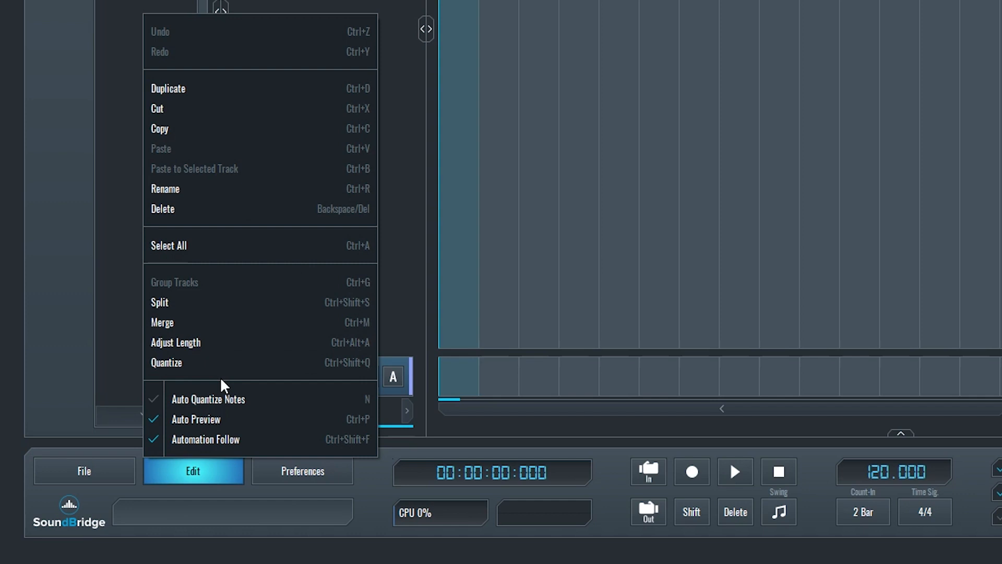
{"action": "mouse_move", "coordinate": [196, 418]}
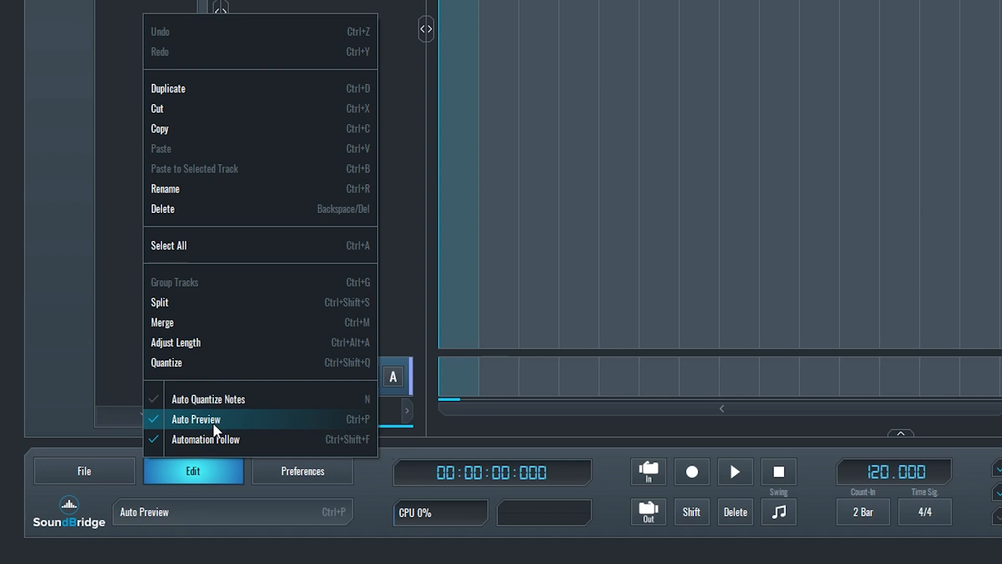
{"action": "left_click", "coordinate": [195, 420]}
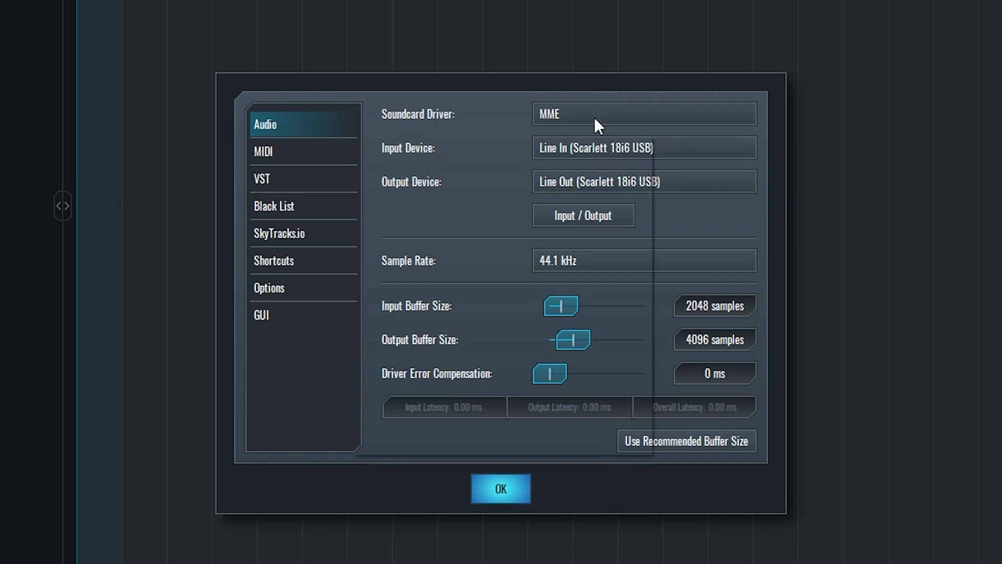
Select ASIO with the Focusrite USB 2.0 Audio Driver, accept the lock warning, and bring up Input / Output
{"action": "left_click", "coordinate": [643, 112]}
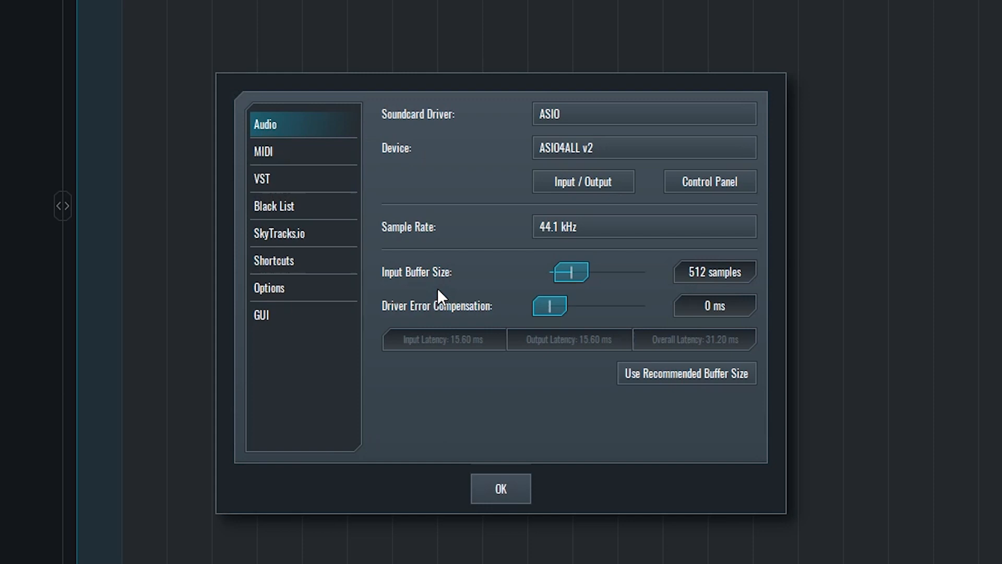
{"action": "mouse_move", "coordinate": [490, 192]}
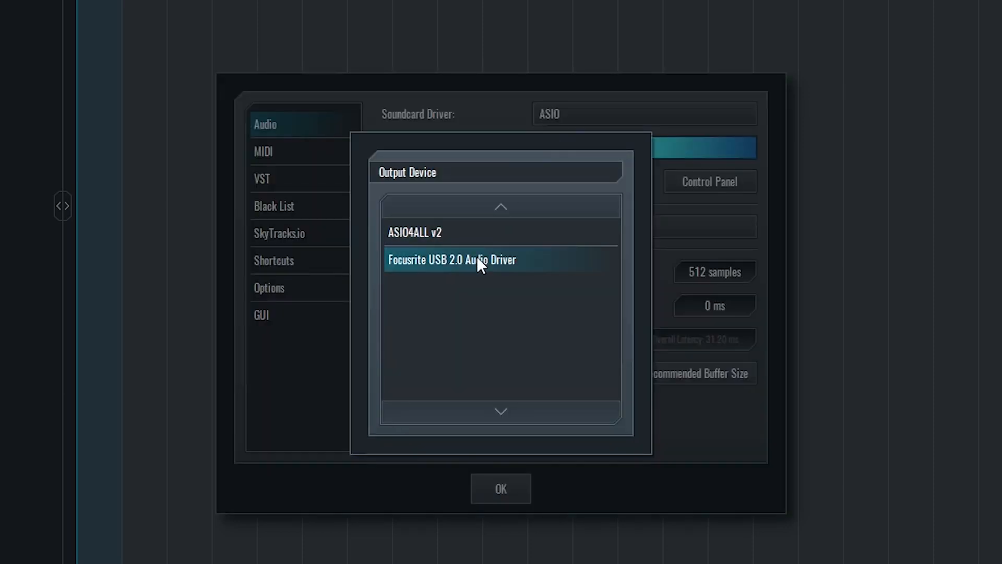
{"action": "left_click", "coordinate": [451, 260]}
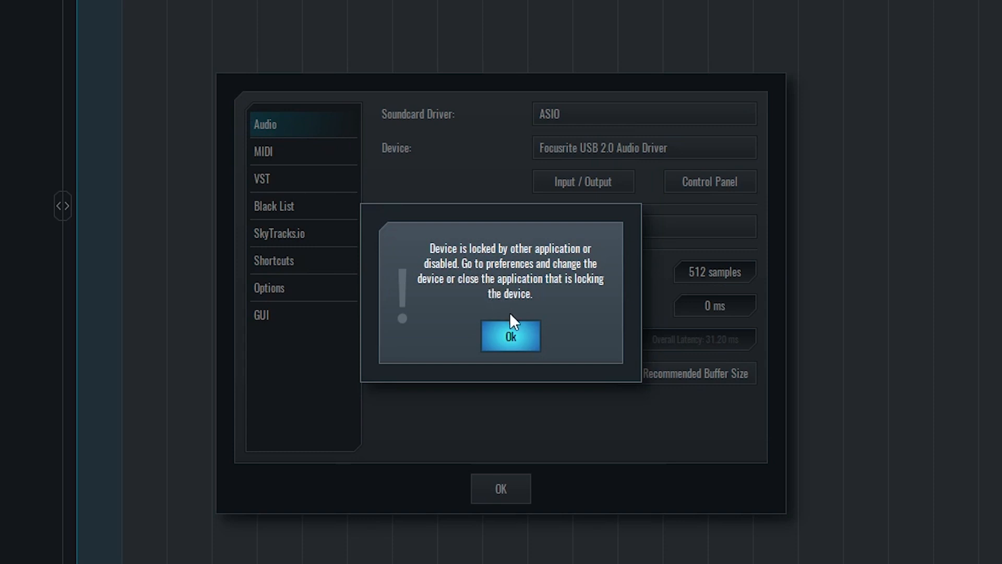
{"action": "left_click", "coordinate": [511, 336]}
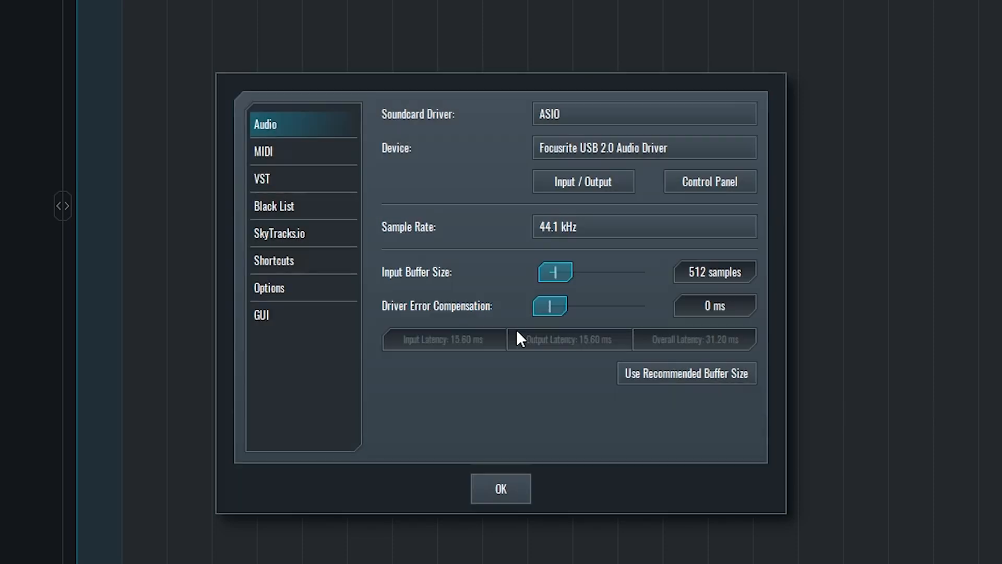
{"action": "mouse_move", "coordinate": [482, 269]}
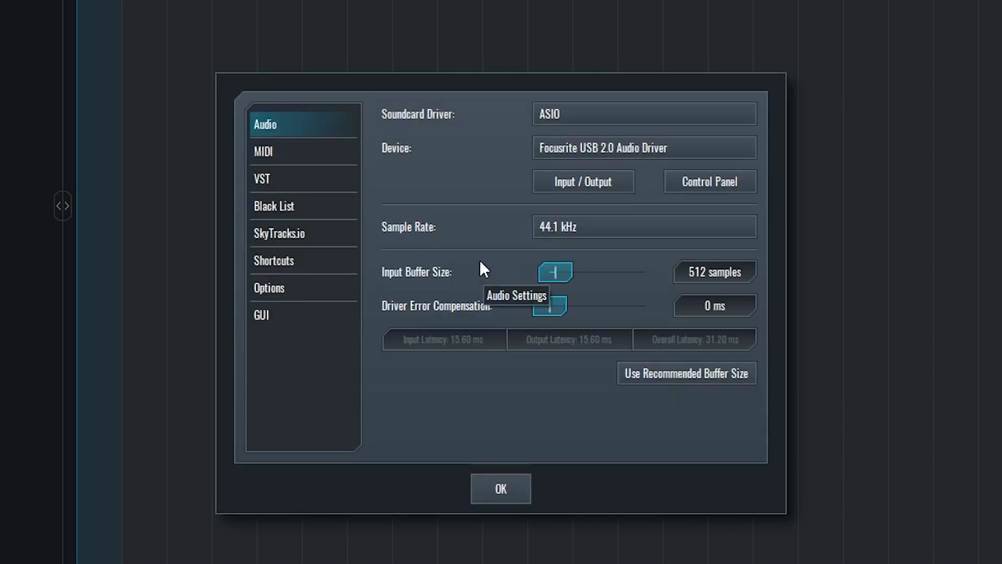
{"action": "mouse_move", "coordinate": [411, 196]}
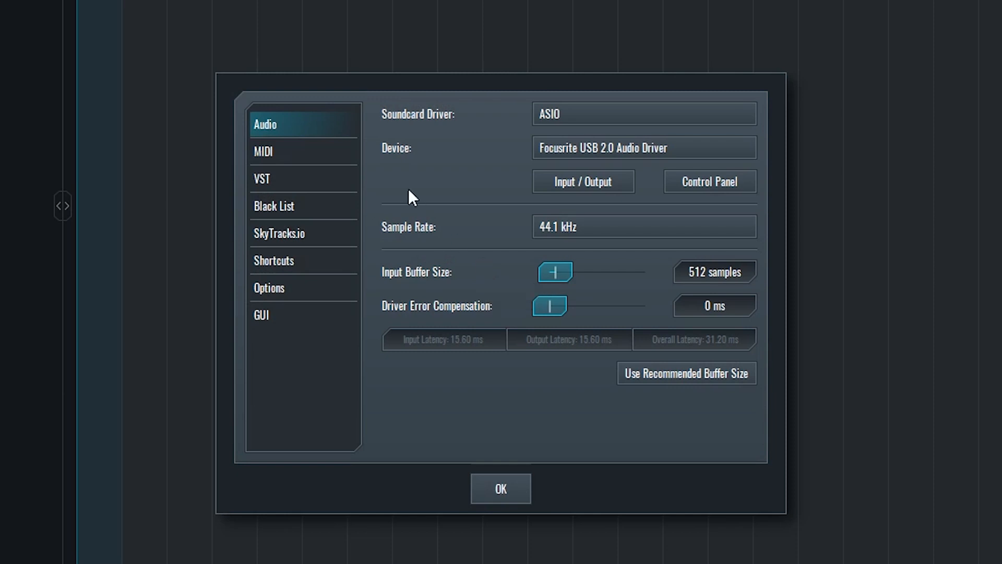
{"action": "mouse_move", "coordinate": [571, 168]}
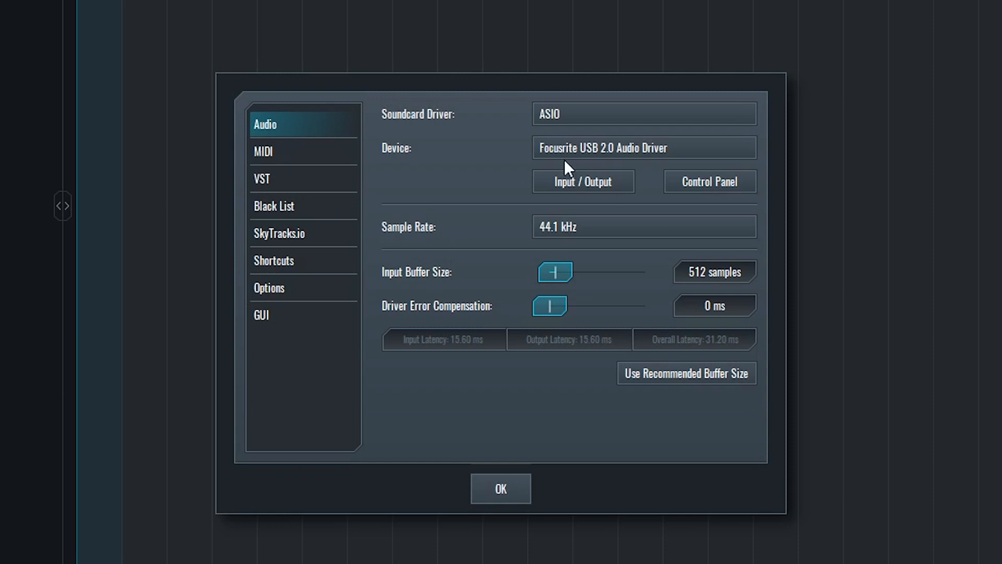
{"action": "left_click", "coordinate": [582, 182]}
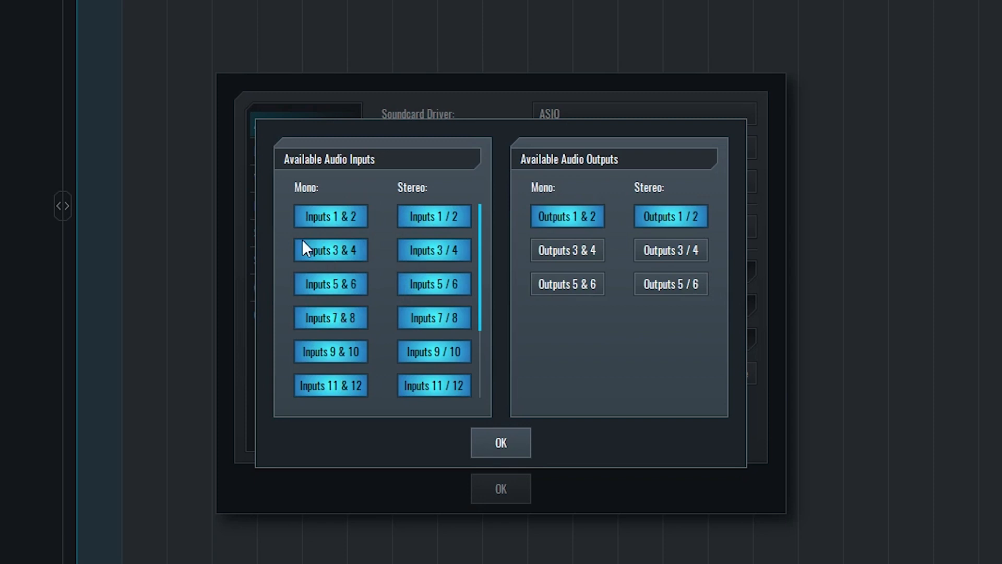
{"action": "mouse_move", "coordinate": [420, 274]}
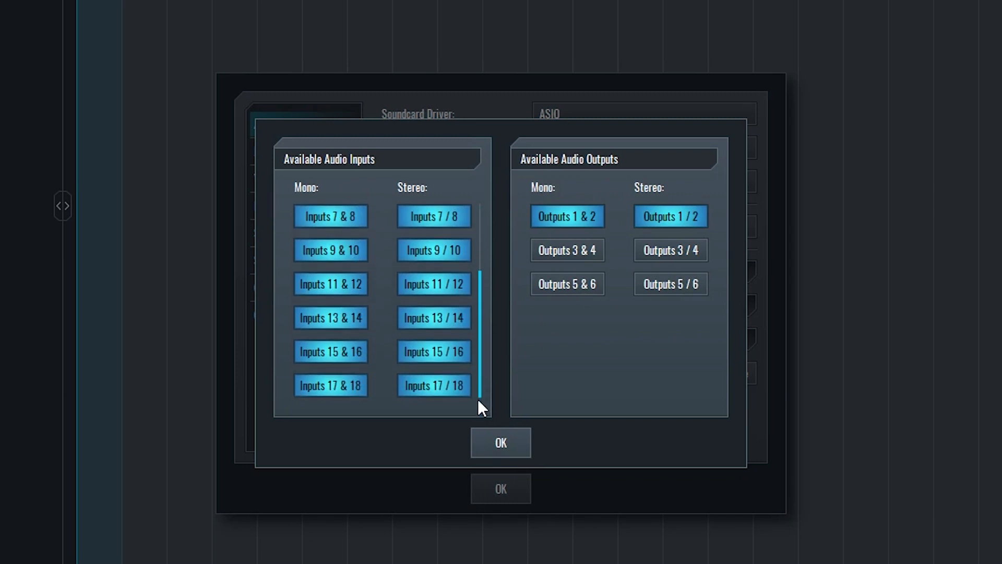
Confirm all inputs enabled with a 480-sample input buffer, then move to the MIDI page
{"action": "left_click", "coordinate": [500, 443]}
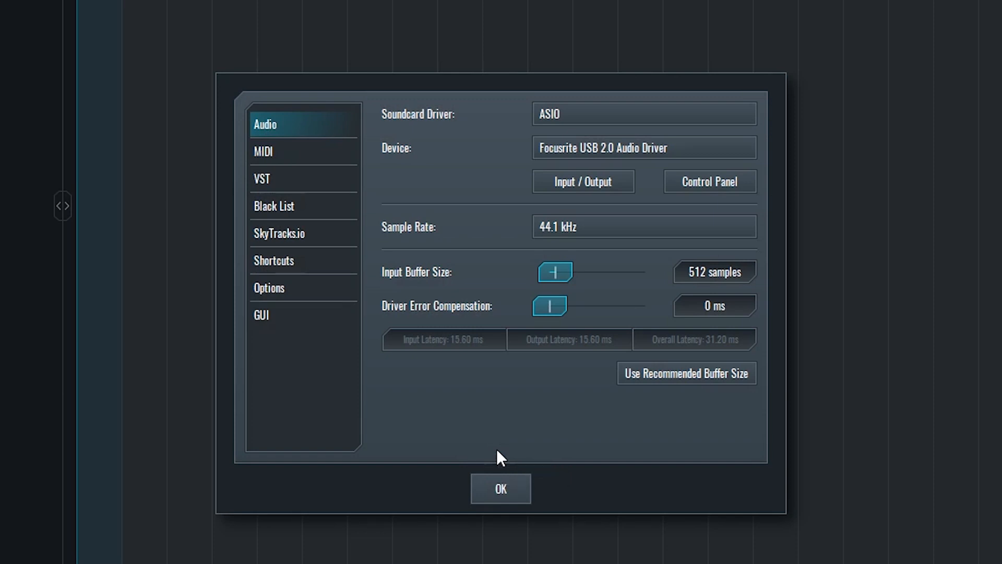
{"action": "mouse_move", "coordinate": [655, 383]}
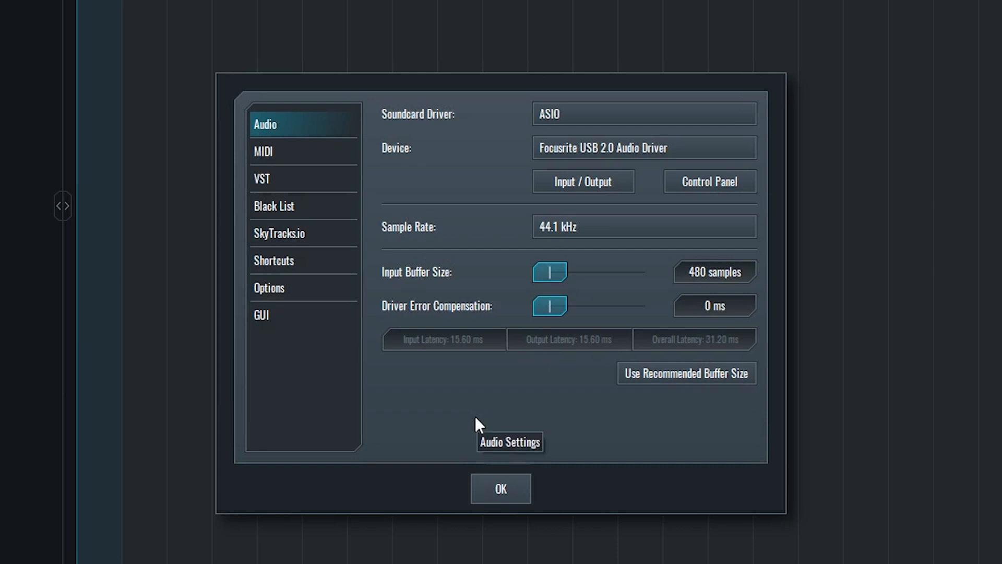
{"action": "mouse_move", "coordinate": [454, 418]}
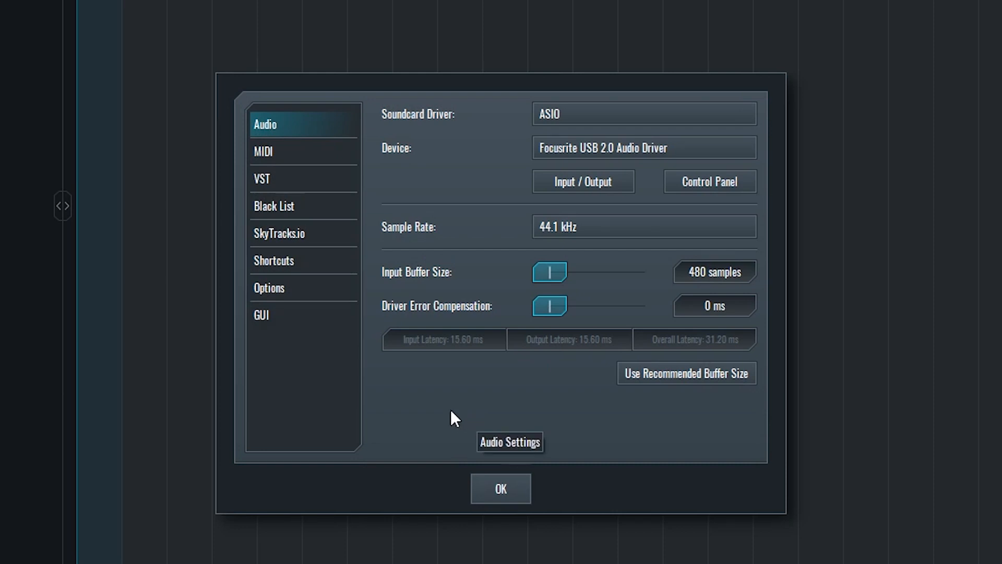
{"action": "left_click", "coordinate": [263, 151]}
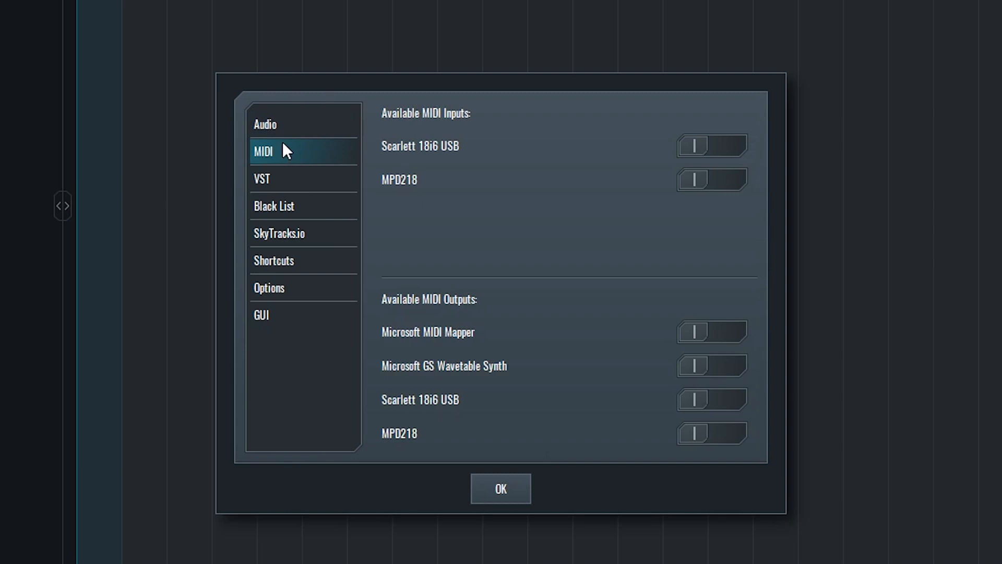
{"action": "mouse_move", "coordinate": [707, 186]}
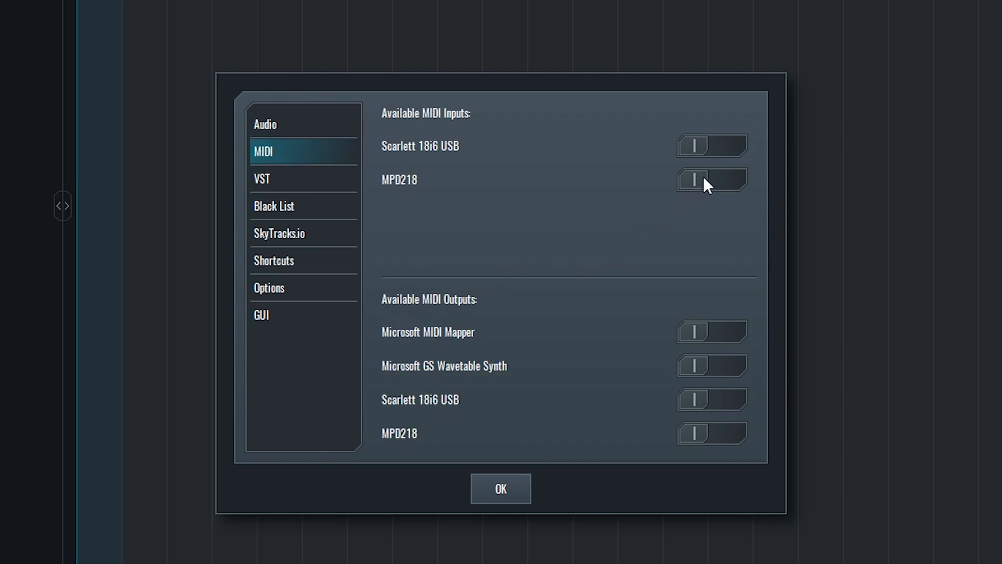
Enable the MPD218 MIDI input and start adding a VST plugin directory
{"action": "left_click", "coordinate": [710, 179]}
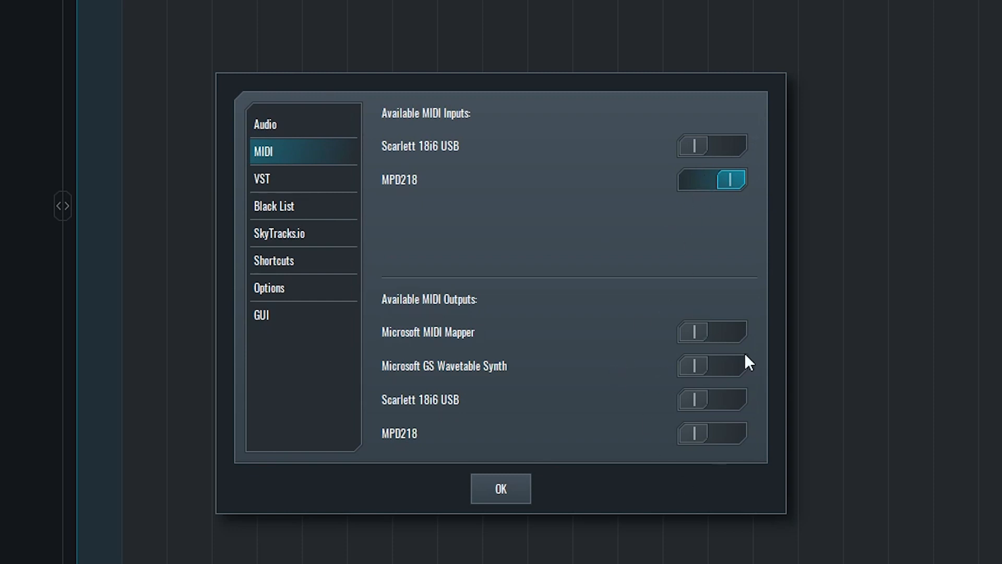
{"action": "mouse_move", "coordinate": [586, 228]}
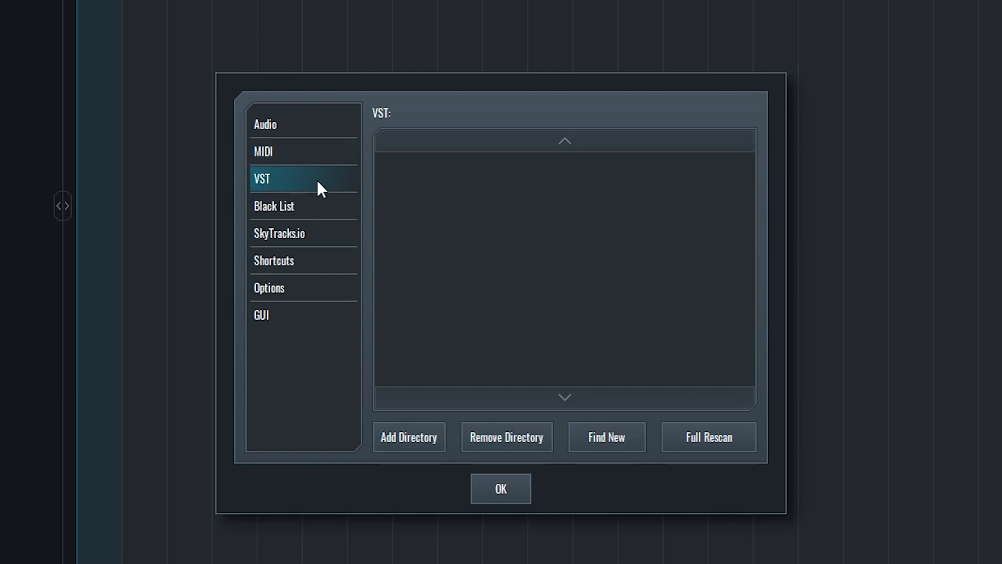
{"action": "left_click", "coordinate": [408, 438]}
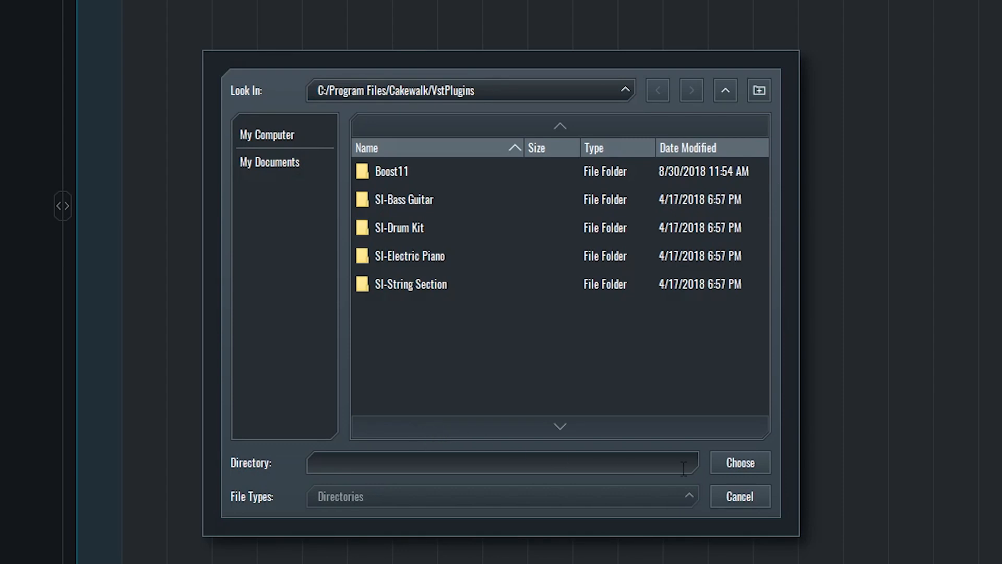
{"action": "mouse_move", "coordinate": [738, 472]}
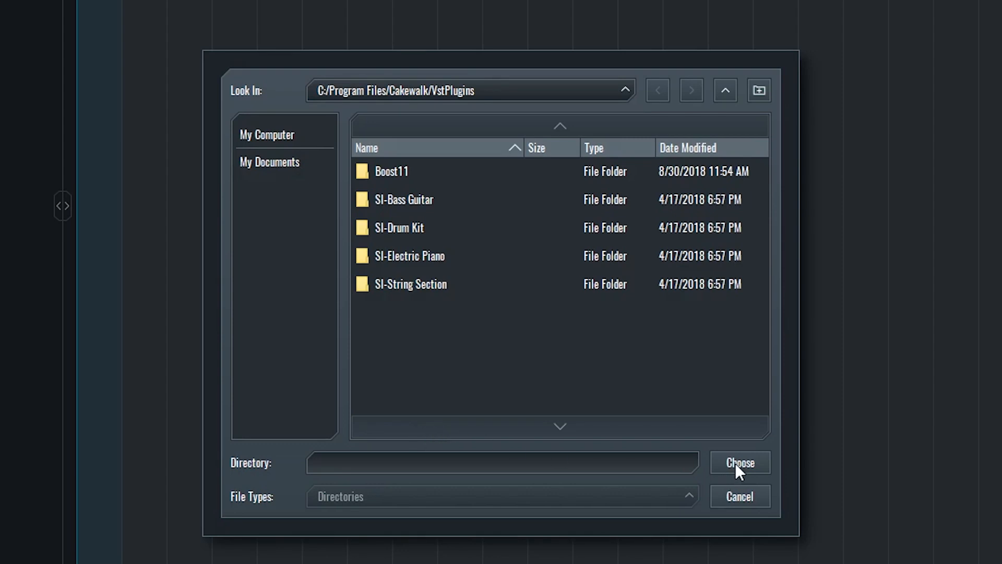
Choose C:/Program Files/Cakewalk/VstPlugins as a VST folder, then view the plugin black list
{"action": "left_click", "coordinate": [739, 462]}
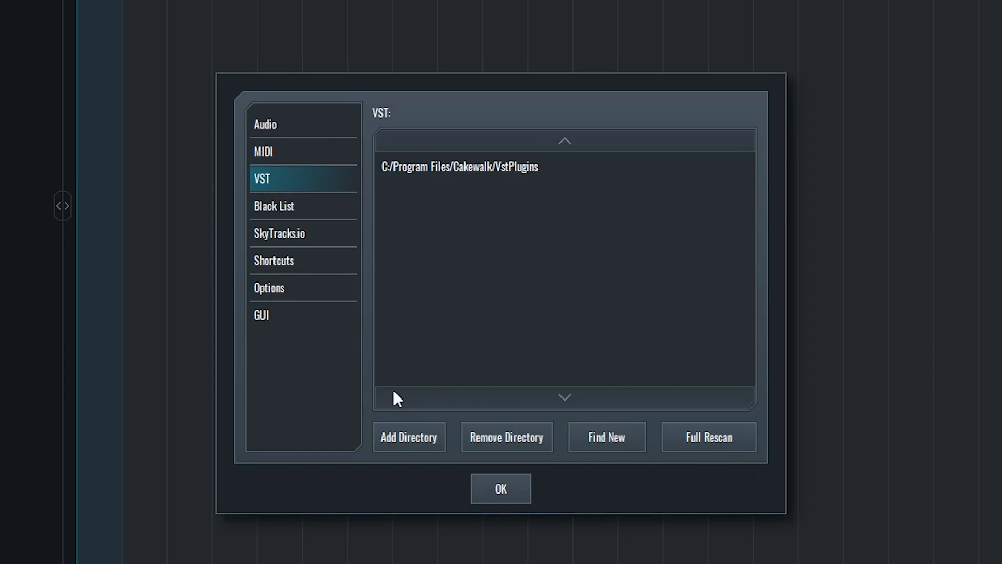
{"action": "mouse_move", "coordinate": [323, 253]}
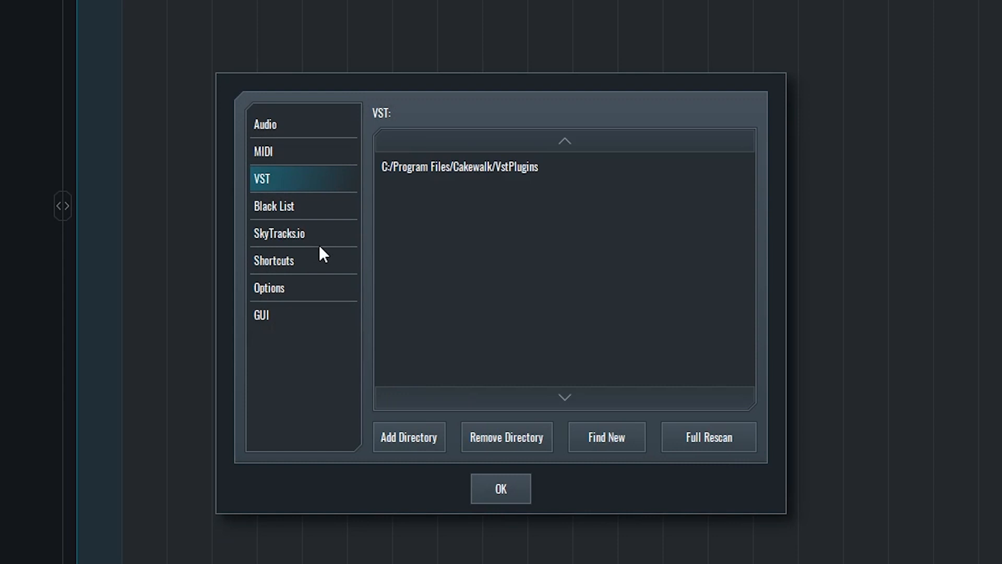
{"action": "left_click", "coordinate": [274, 205]}
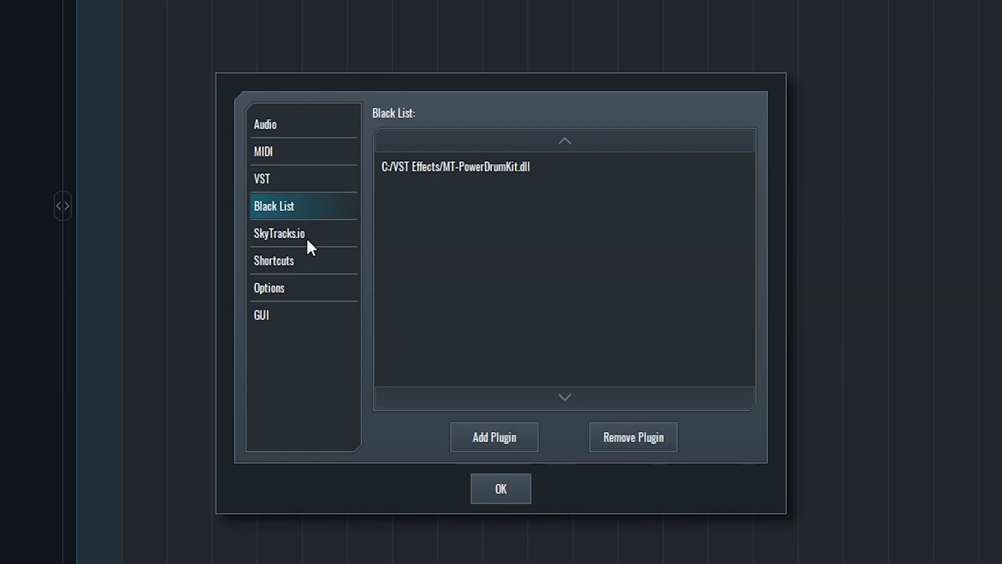
Review the SkyTracks.io account page, then the keyboard shortcuts list in Preferences
{"action": "left_click", "coordinate": [279, 233]}
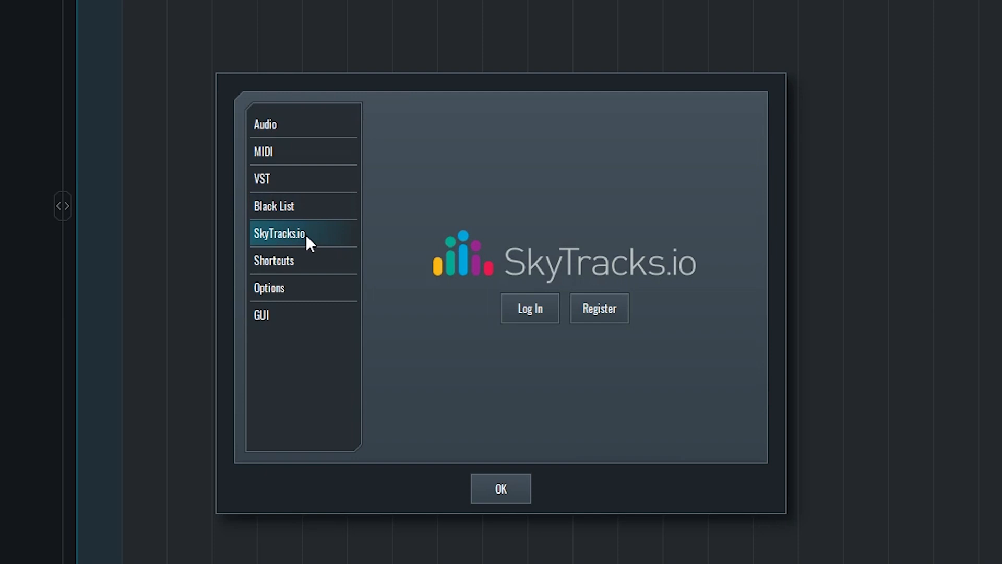
{"action": "mouse_move", "coordinate": [325, 274]}
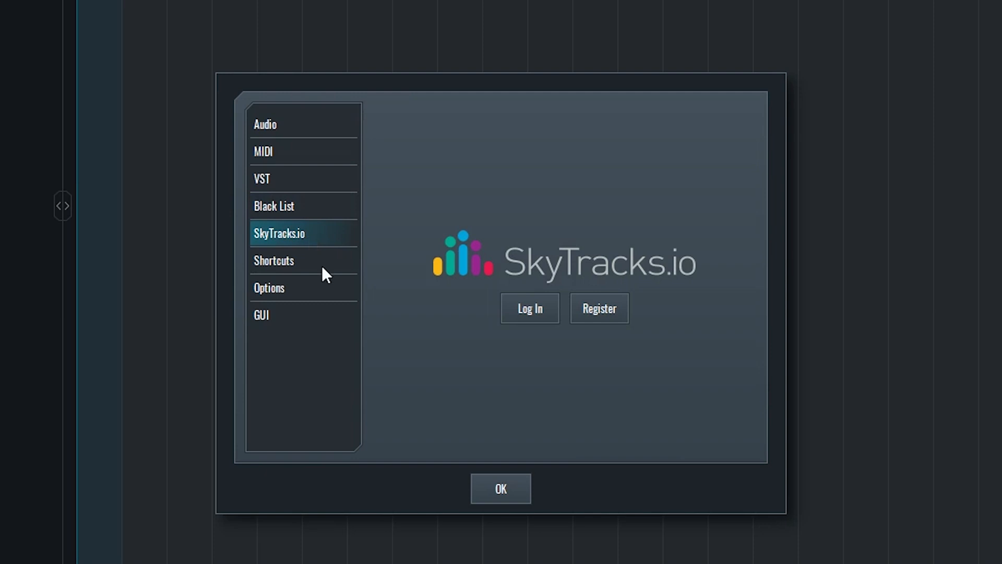
{"action": "left_click", "coordinate": [273, 260]}
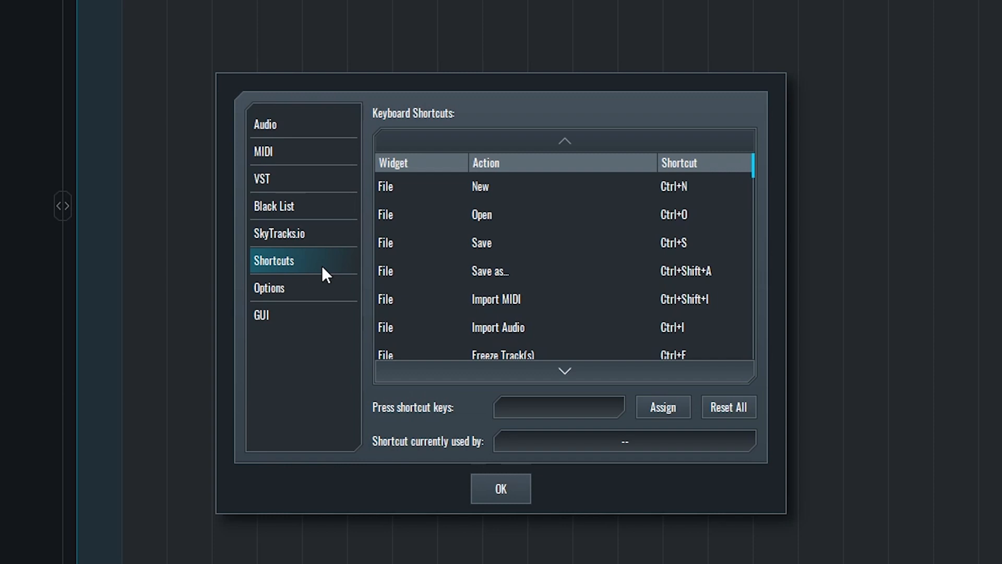
On the Options page, disable the Windows on-screen keyboard and enable saving bounces in the project folder
{"action": "left_click", "coordinate": [268, 289]}
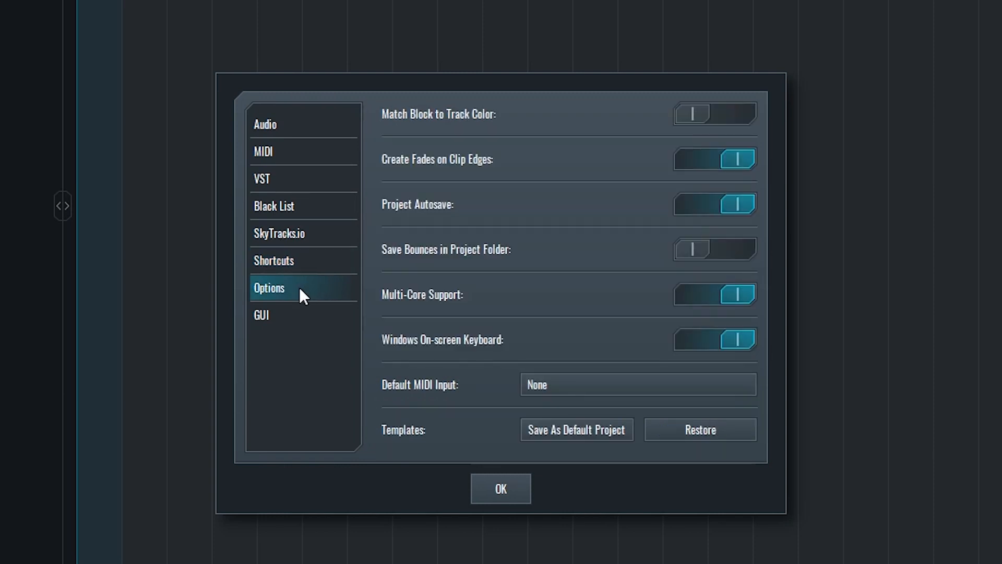
{"action": "left_click", "coordinate": [714, 339]}
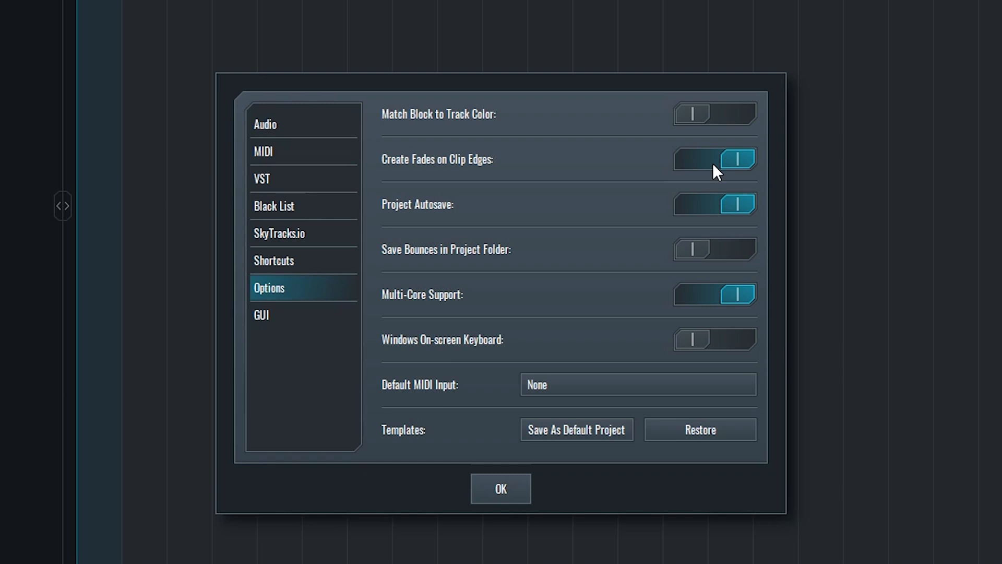
{"action": "mouse_move", "coordinate": [720, 199]}
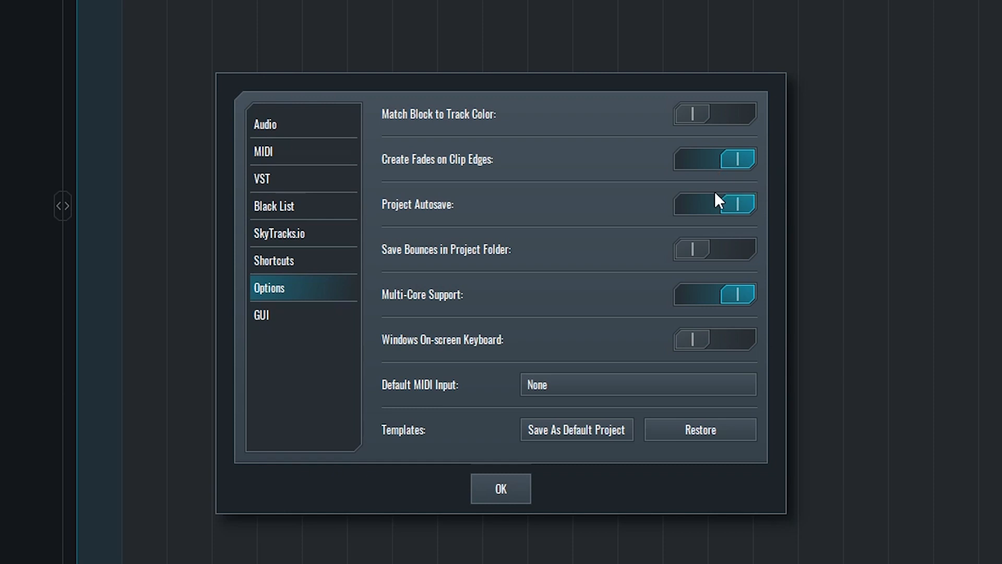
{"action": "left_click", "coordinate": [714, 250]}
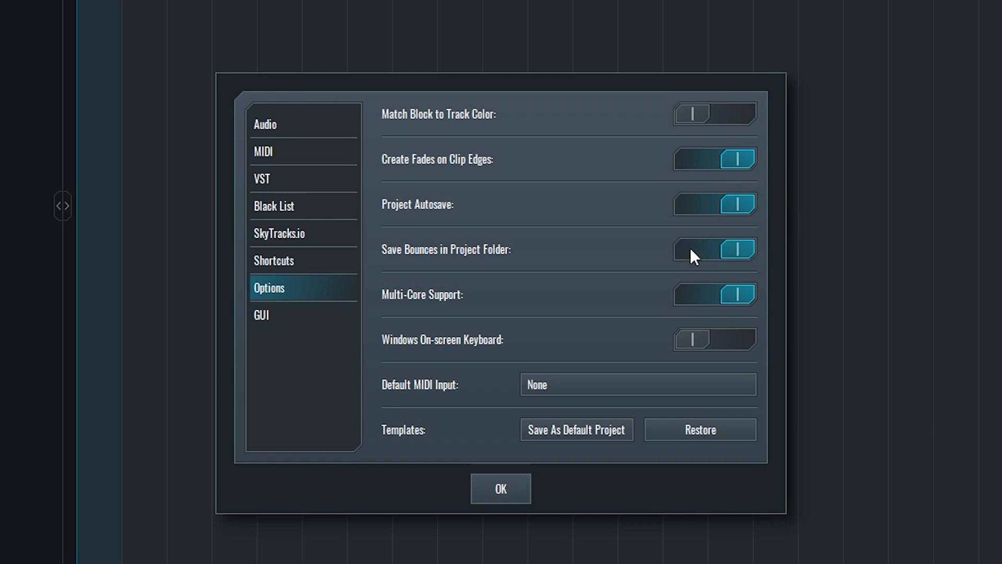
{"action": "mouse_move", "coordinate": [595, 274]}
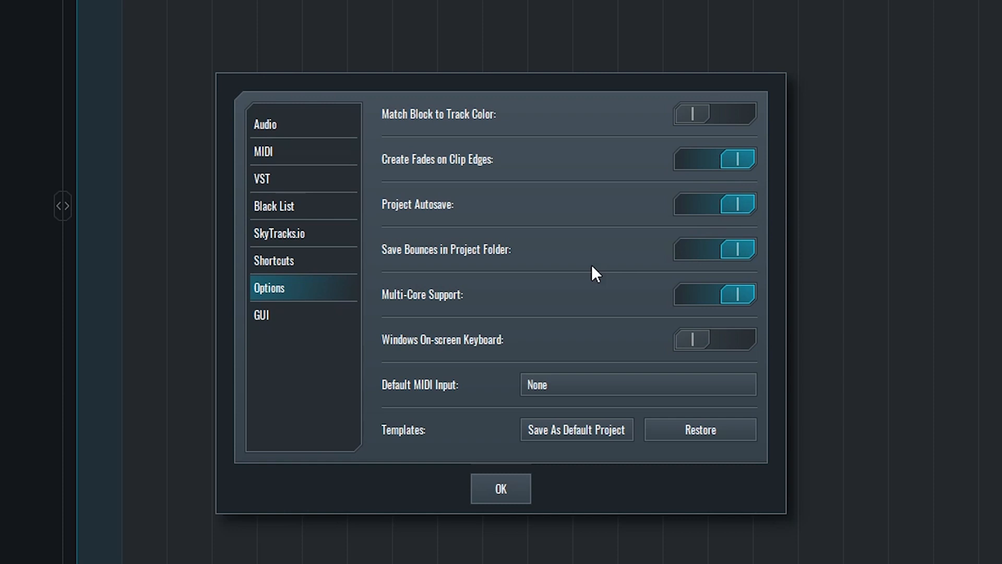
{"action": "left_click", "coordinate": [261, 314]}
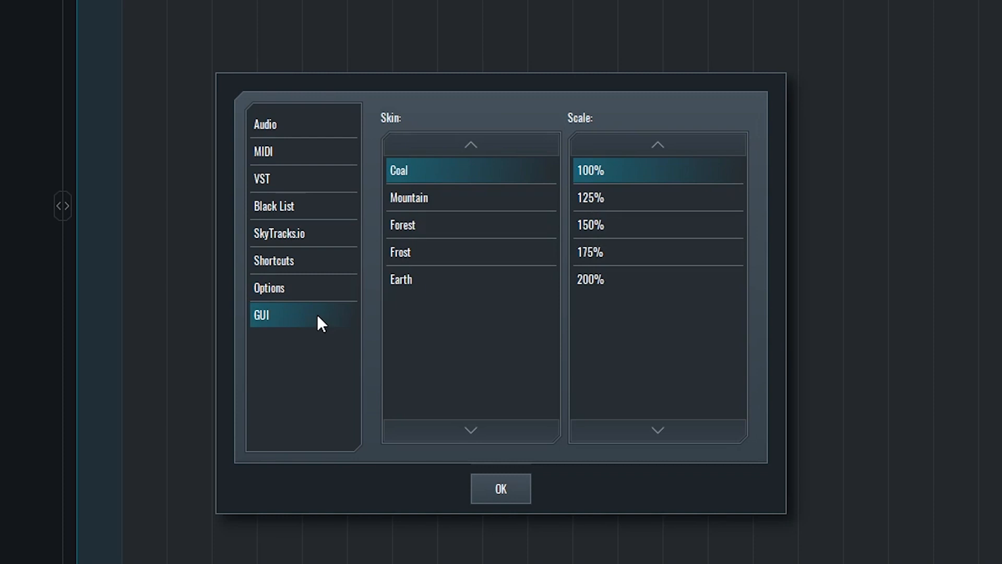
Confirm with OK to close Preferences and return to the empty default project
{"action": "left_click", "coordinate": [500, 488]}
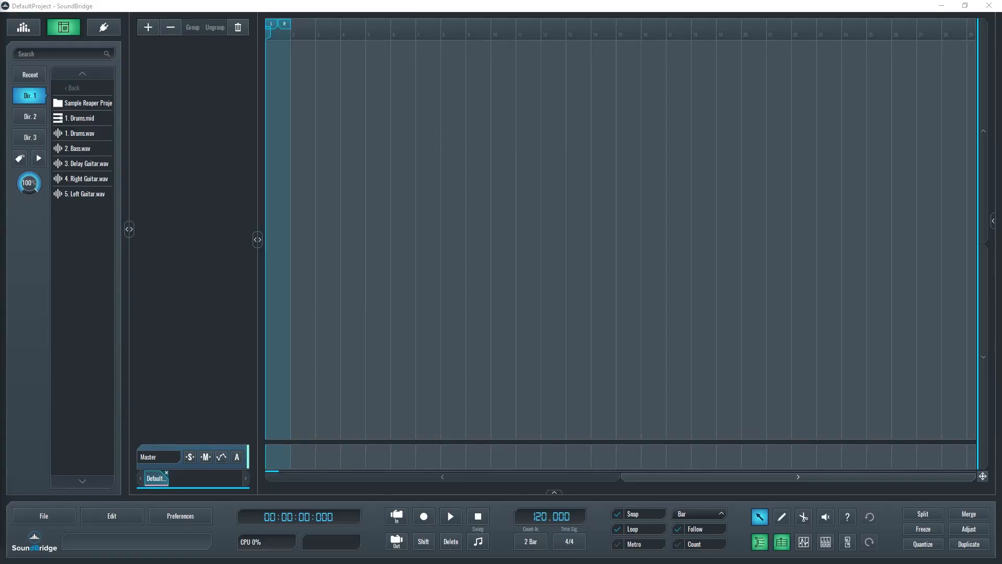